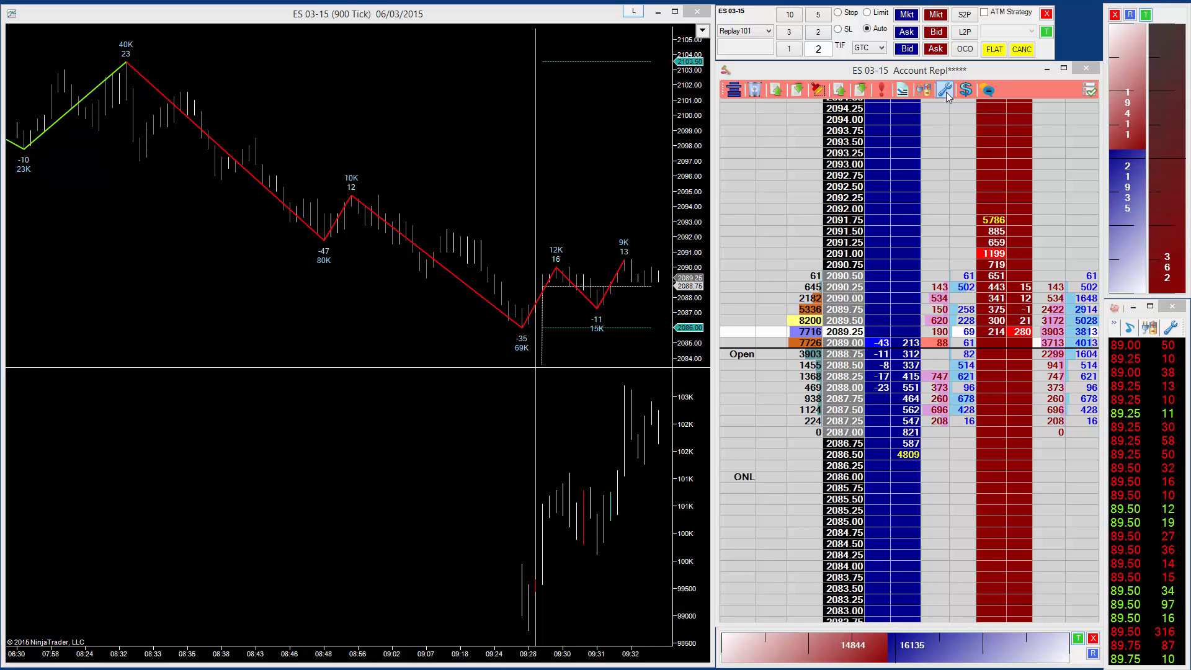
Step: Review the Current At Bid and Total At Ask column settings in Depth & Sales Appearance
{"action": "left_click", "coordinate": [946, 91]}
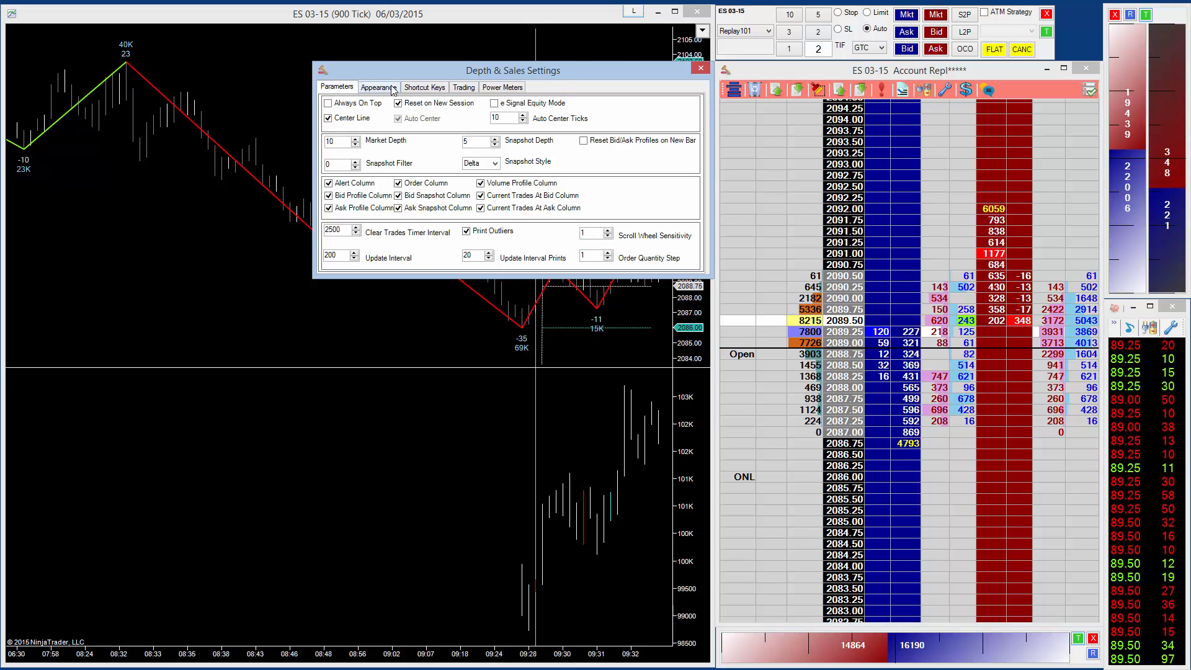
{"action": "left_click", "coordinate": [379, 87]}
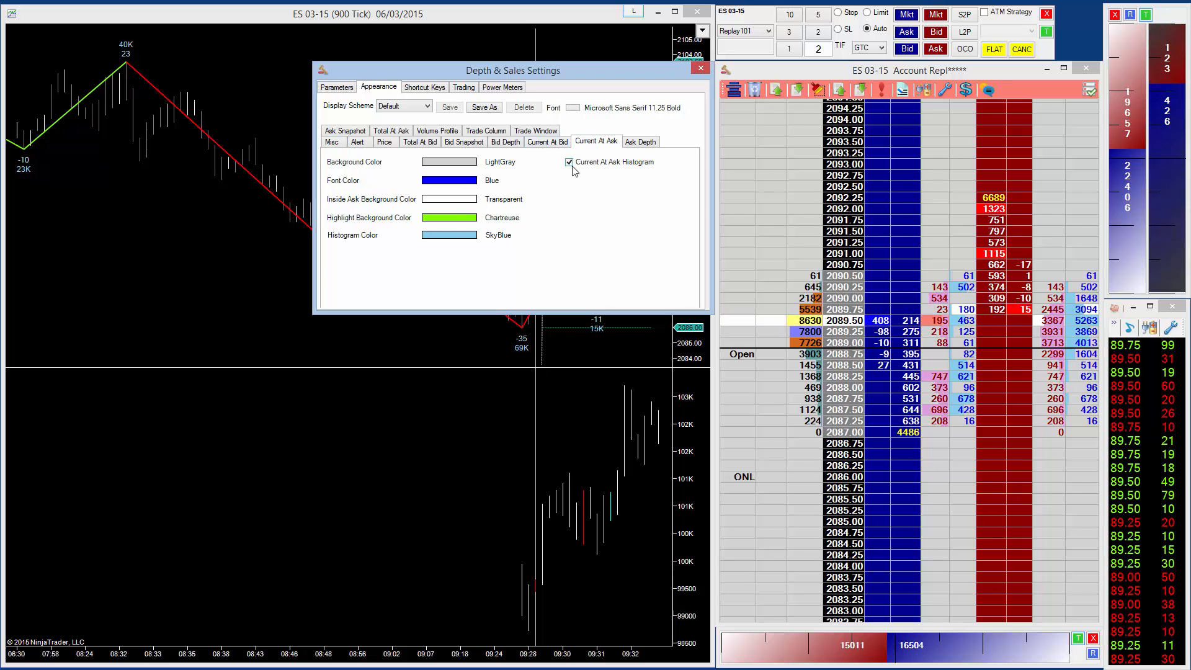
{"action": "left_click", "coordinate": [546, 142]}
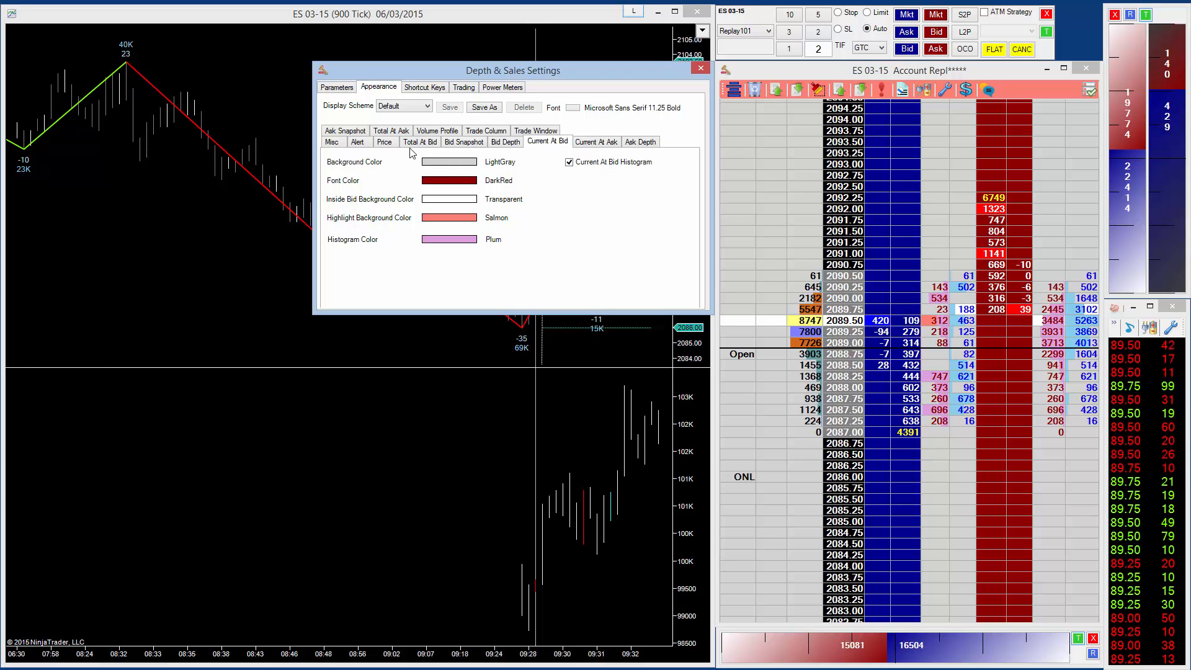
{"action": "left_click", "coordinate": [391, 141]}
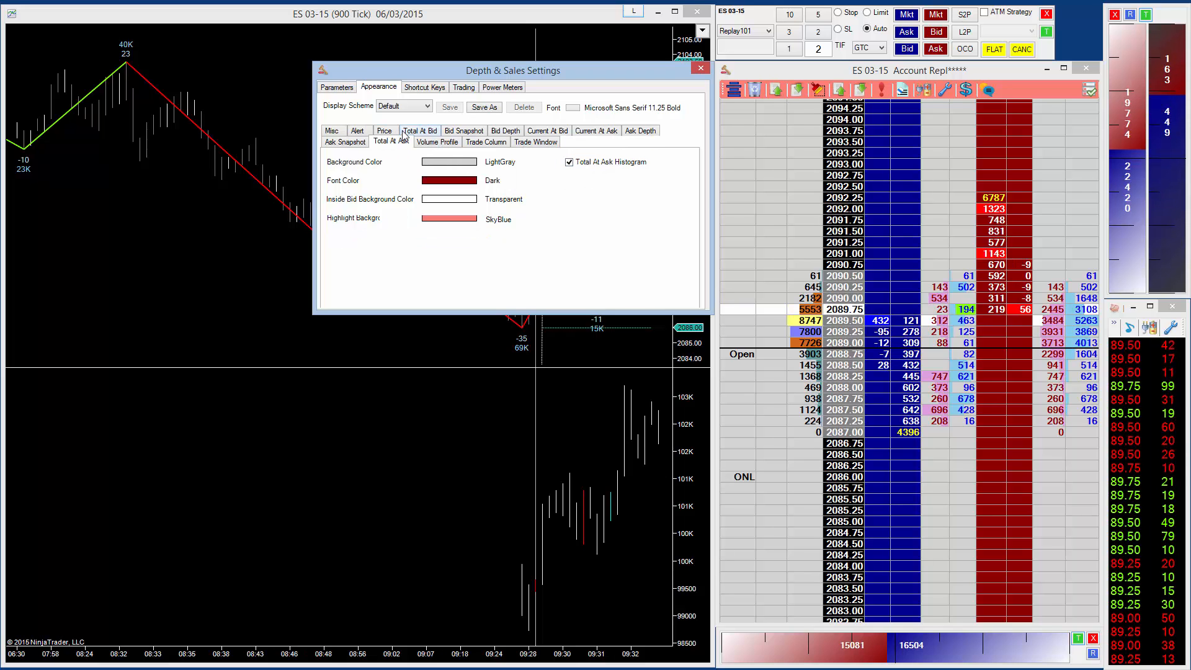
Step: Enable the Total At Bid histogram and close the Depth & Sales settings
{"action": "left_click", "coordinate": [418, 141]}
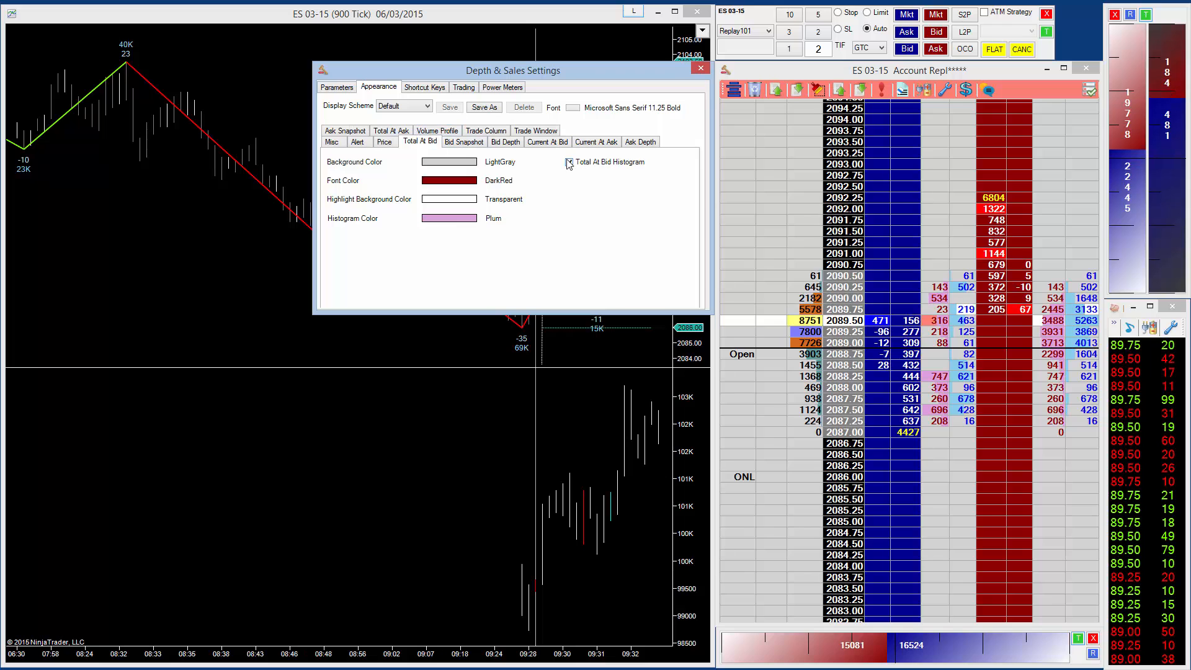
{"action": "left_click", "coordinate": [569, 162]}
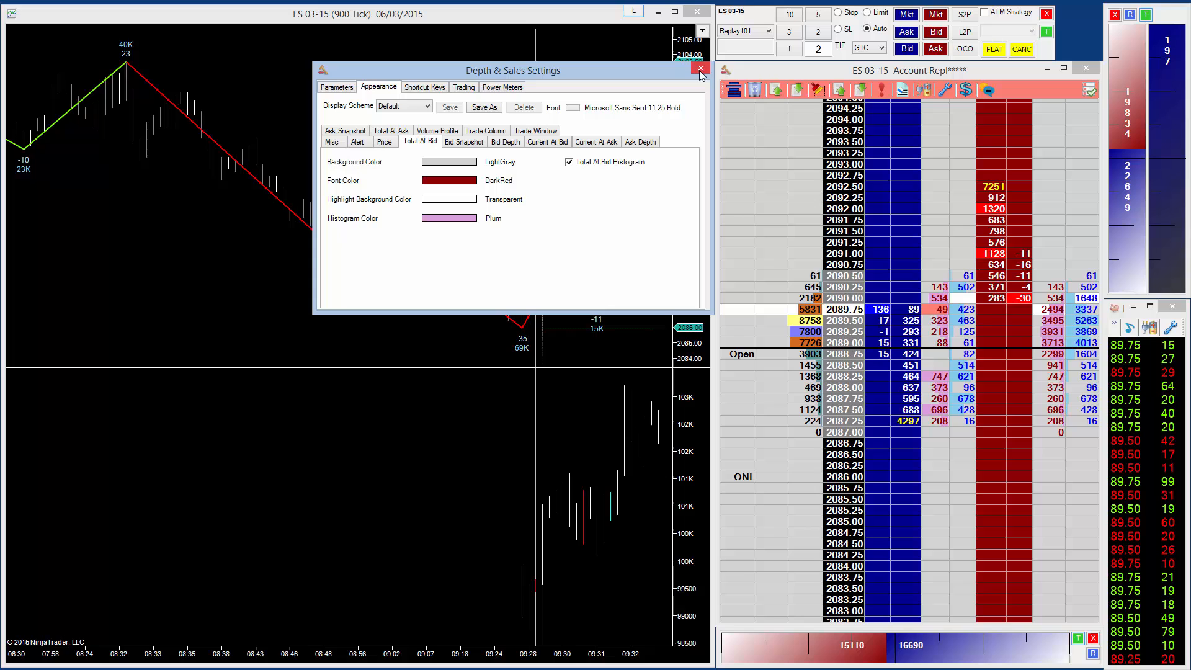
{"action": "left_click", "coordinate": [700, 69]}
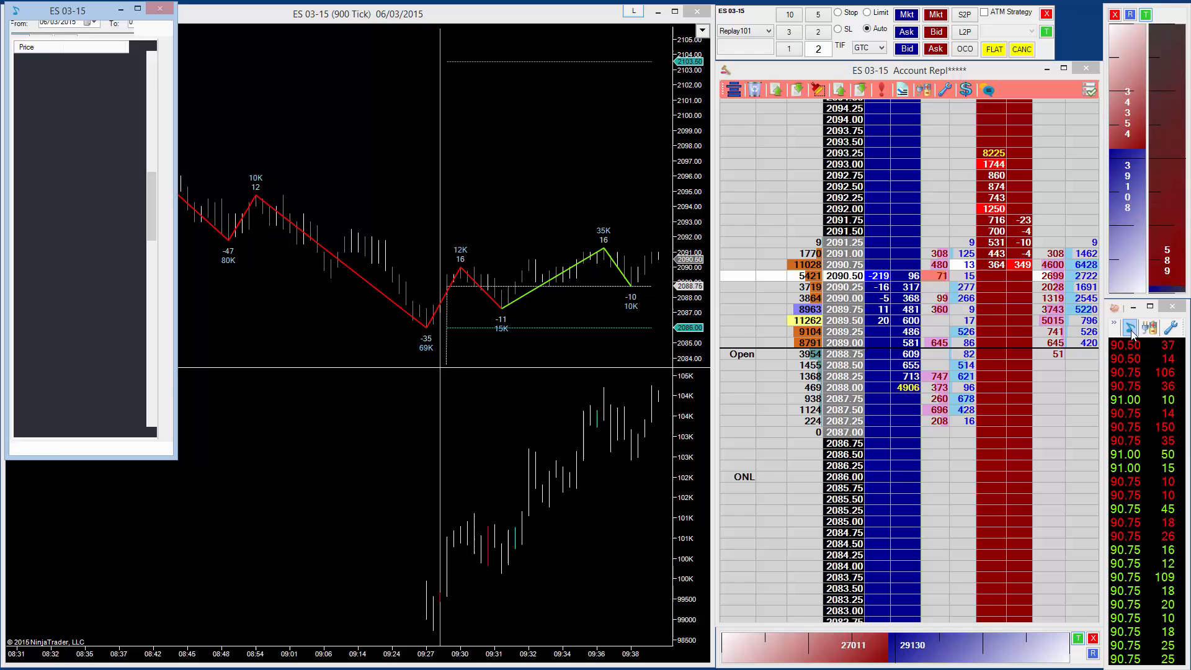
Step: Show the Price Squawk Config view and reopen the Sound menu to review its options
{"action": "left_click", "coordinate": [48, 27]}
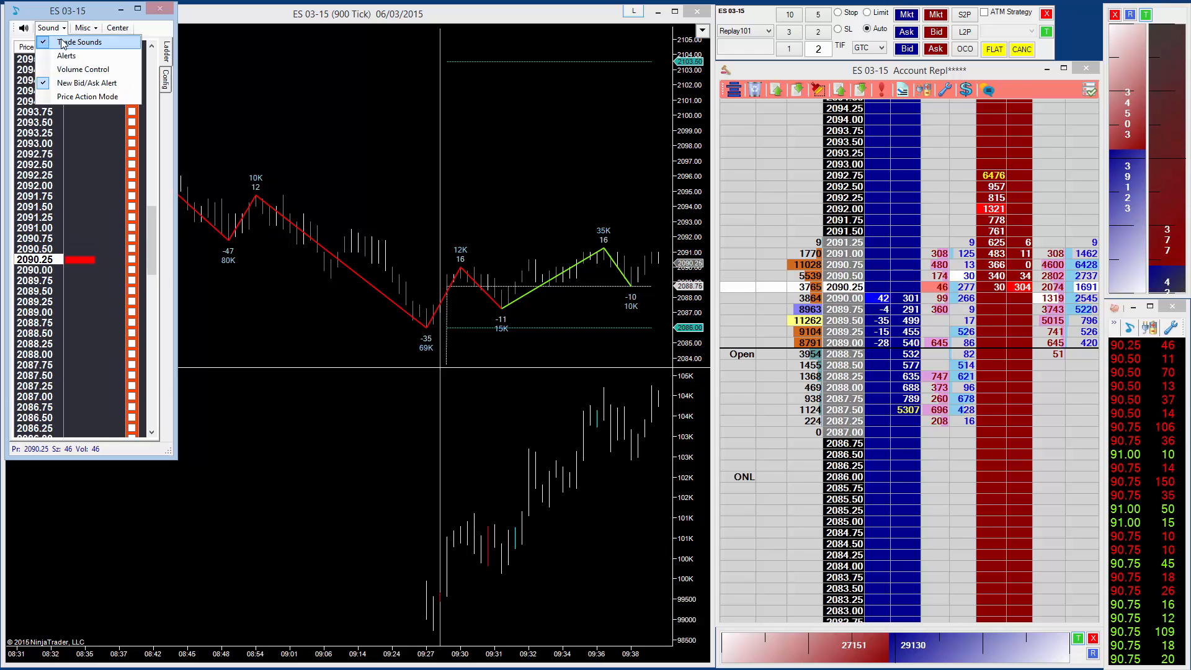
{"action": "left_click", "coordinate": [79, 41]}
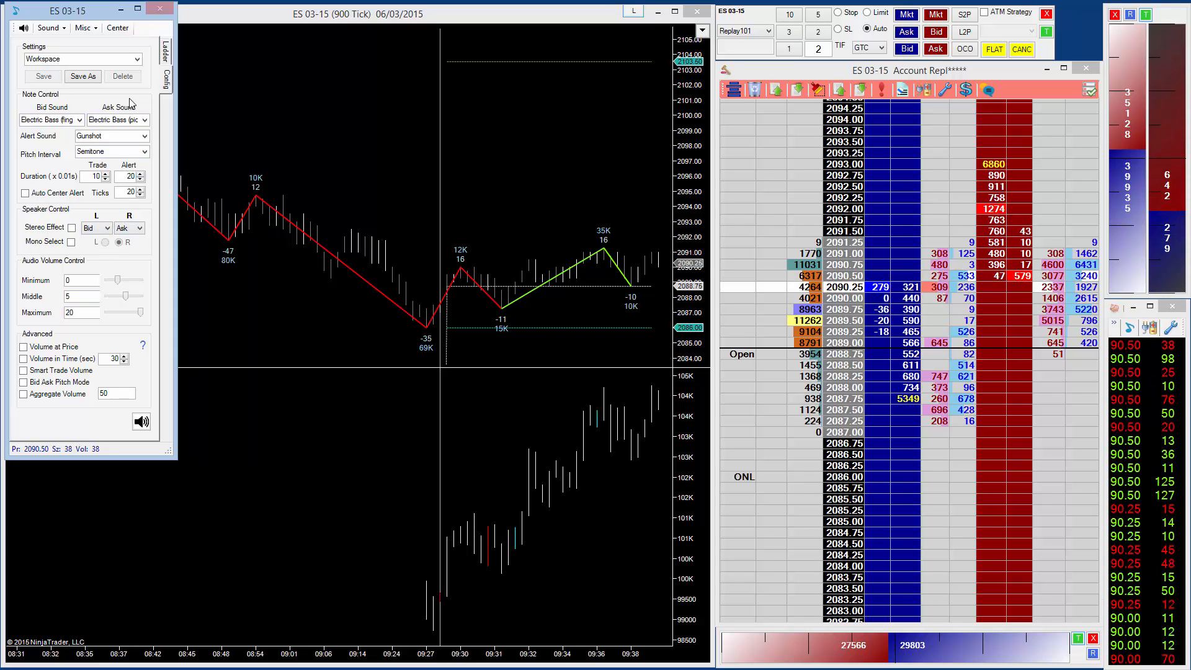
{"action": "left_click", "coordinate": [48, 28]}
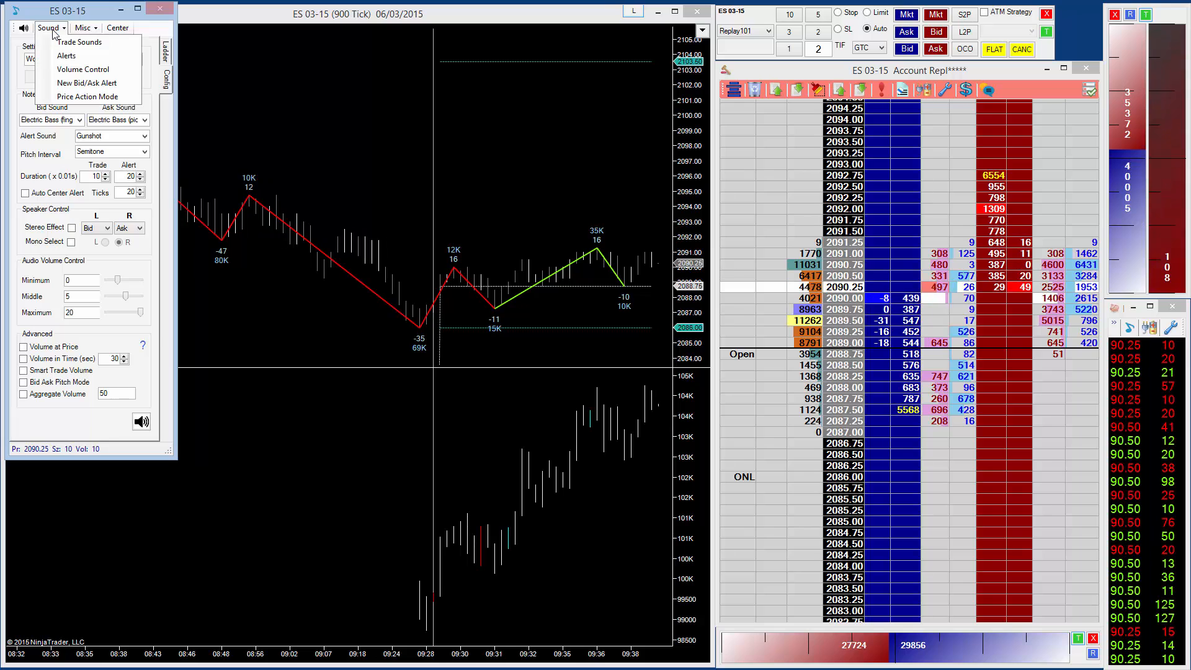
{"action": "mouse_move", "coordinate": [80, 42]}
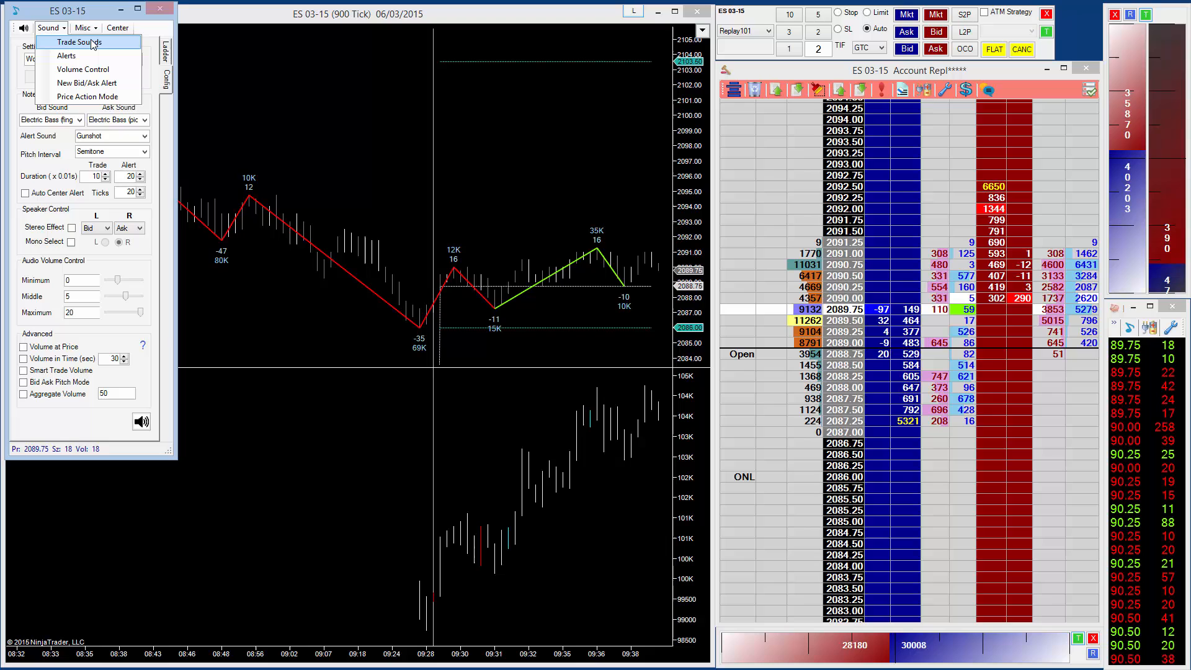
{"action": "mouse_move", "coordinate": [85, 82]}
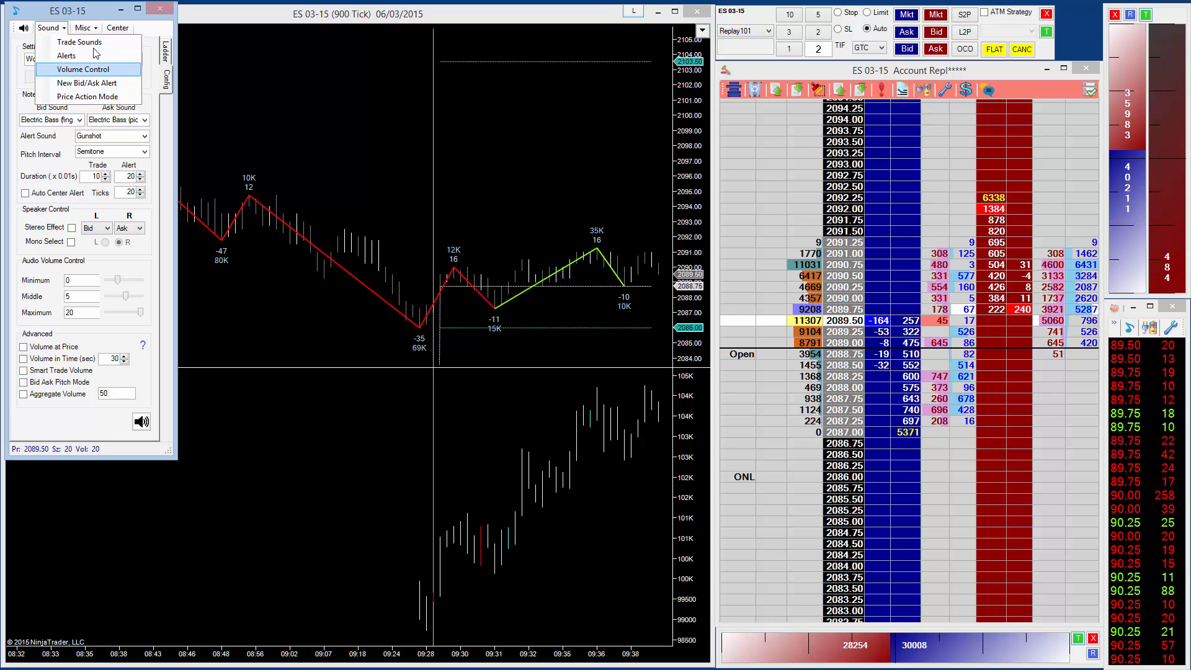
{"action": "mouse_move", "coordinate": [79, 42]}
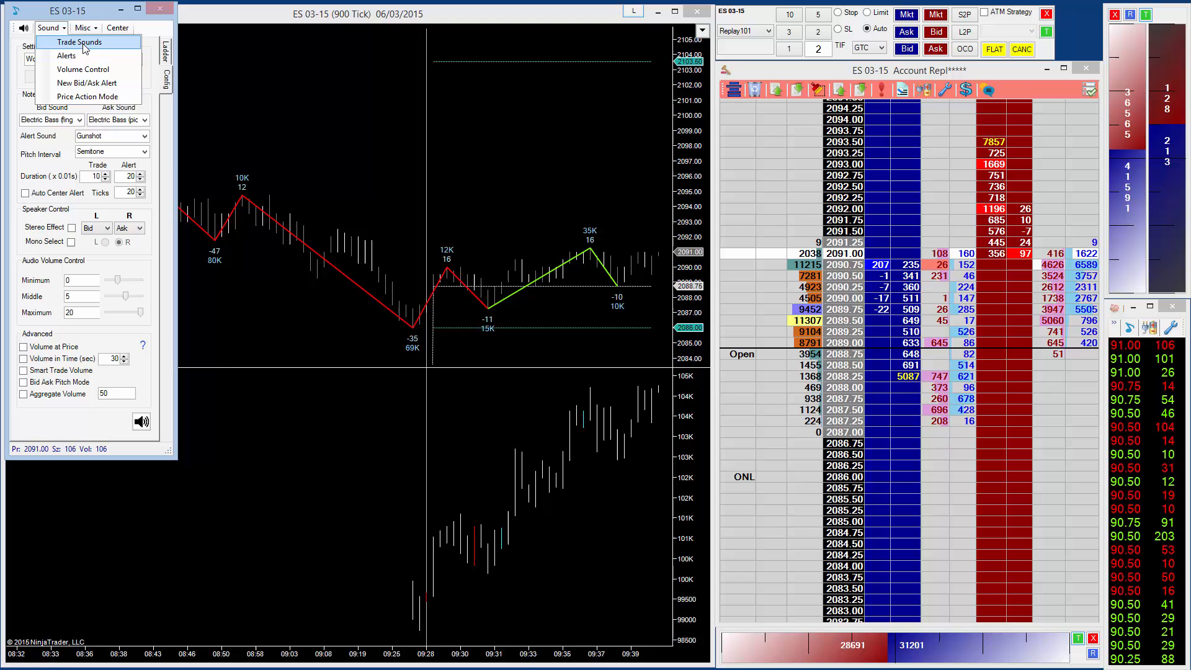
Step: Toggle Trade Sounds in Price Squawk and reopen the Sound menu to check it
{"action": "left_click", "coordinate": [81, 42]}
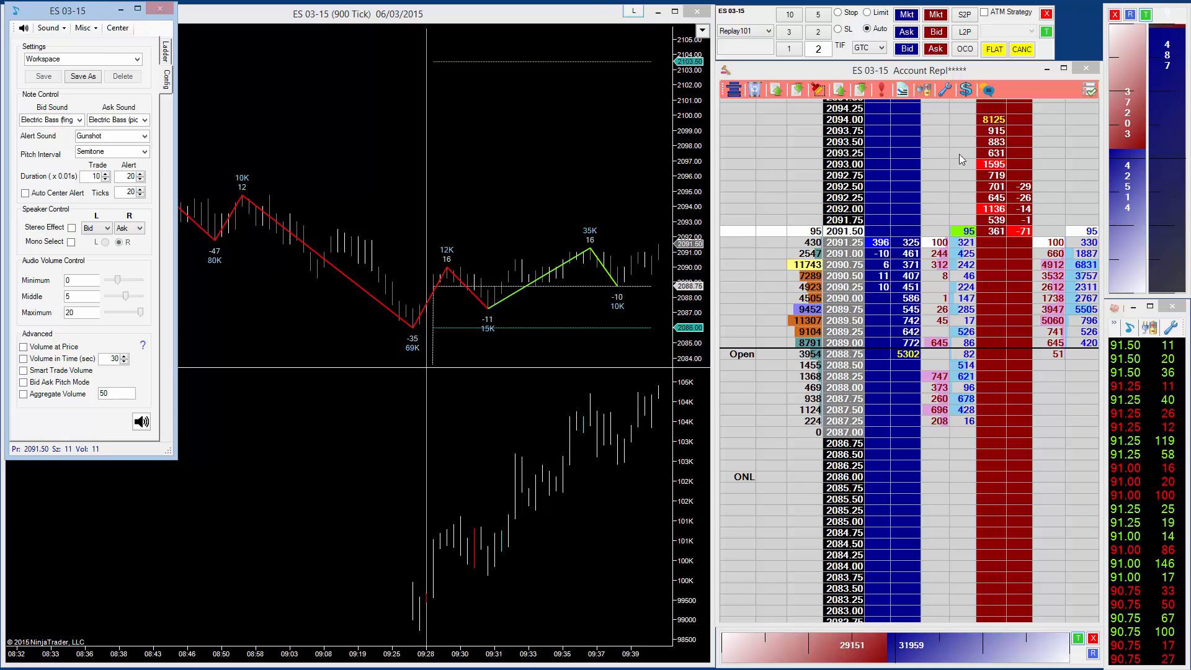
{"action": "left_click", "coordinate": [49, 28]}
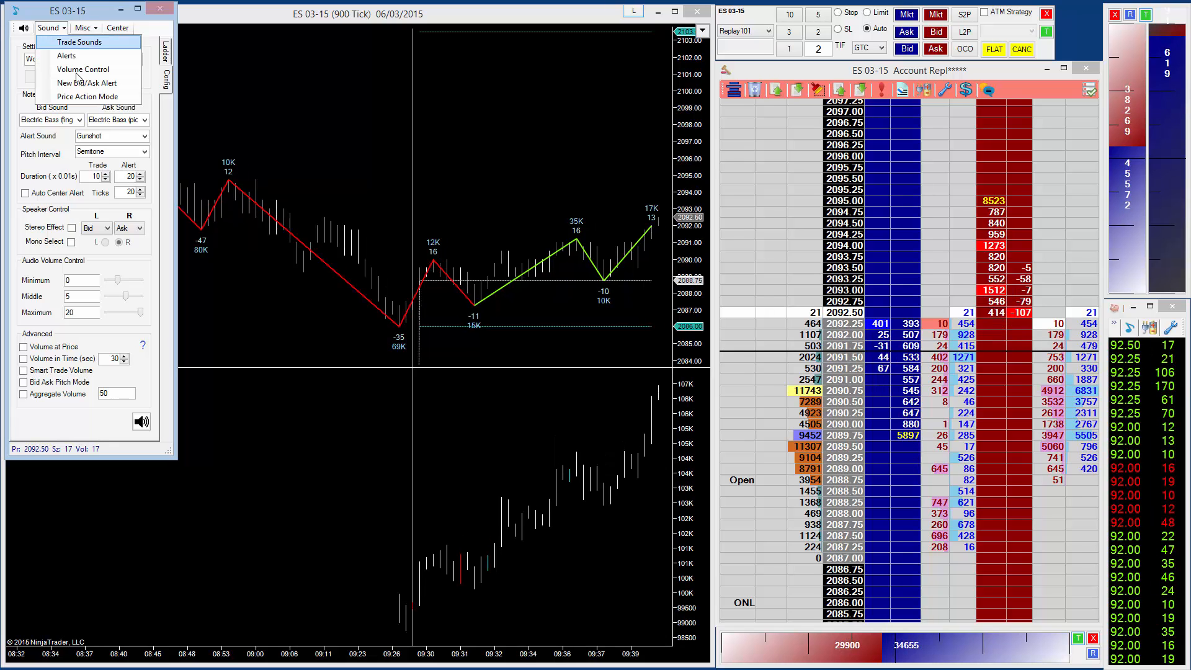
{"action": "mouse_move", "coordinate": [87, 83]}
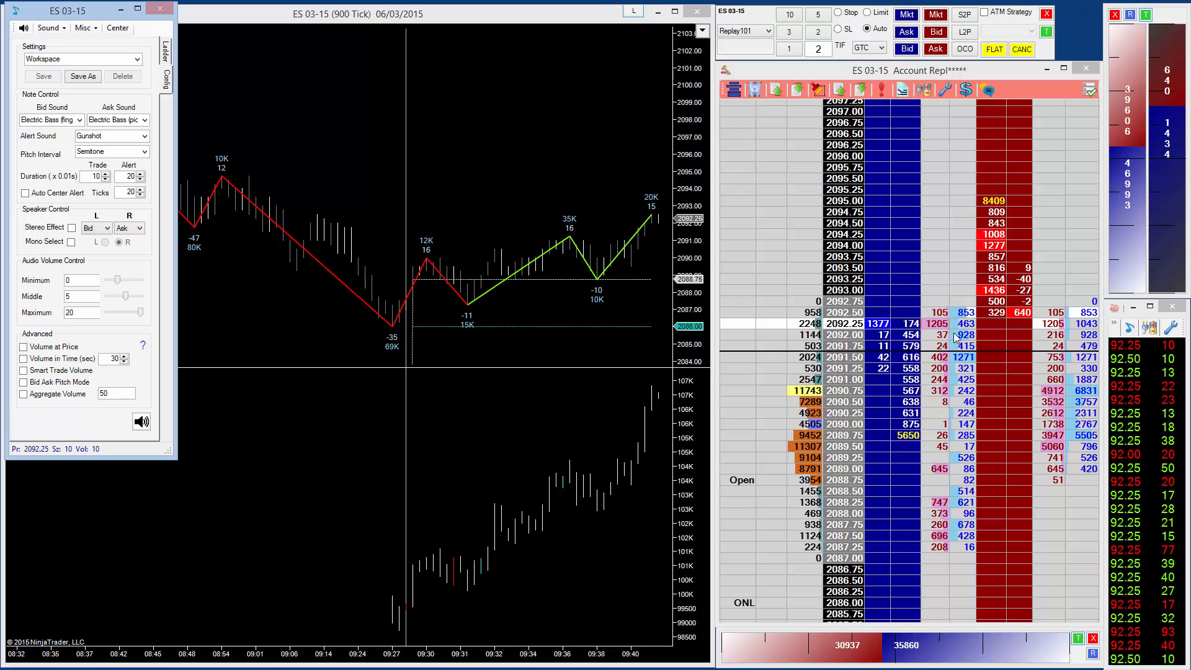
Step: Turn Trade Sounds on in Price Squawk and confirm New Bid/Ask Alert is also enabled
{"action": "left_click", "coordinate": [48, 28]}
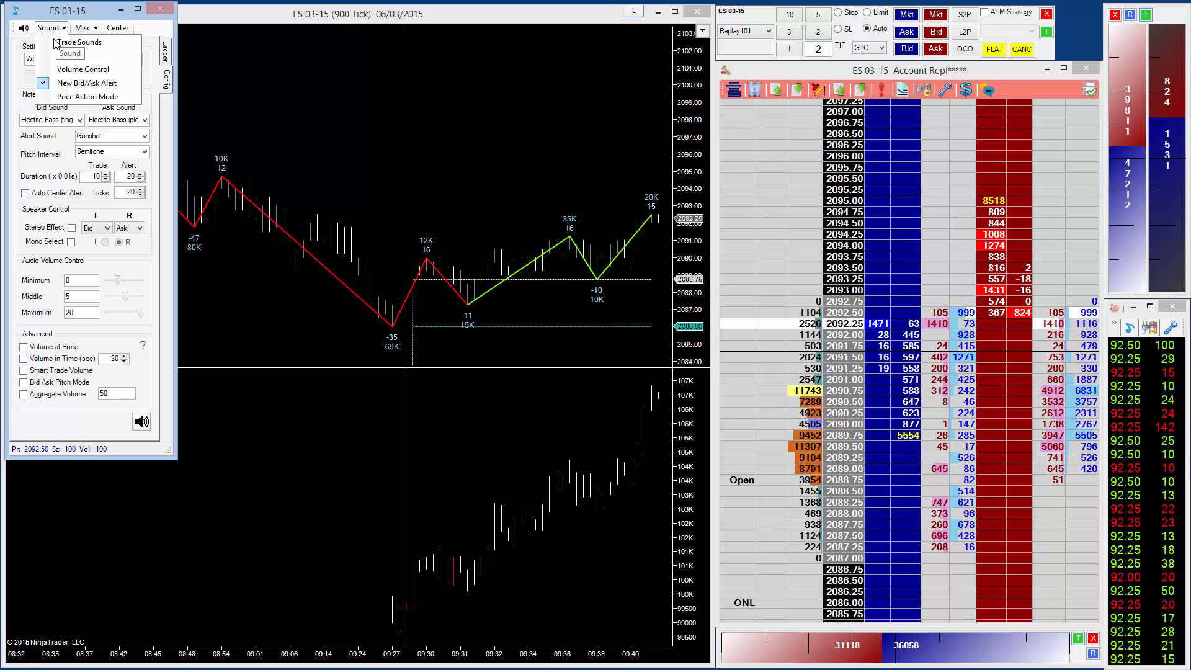
{"action": "left_click", "coordinate": [49, 28]}
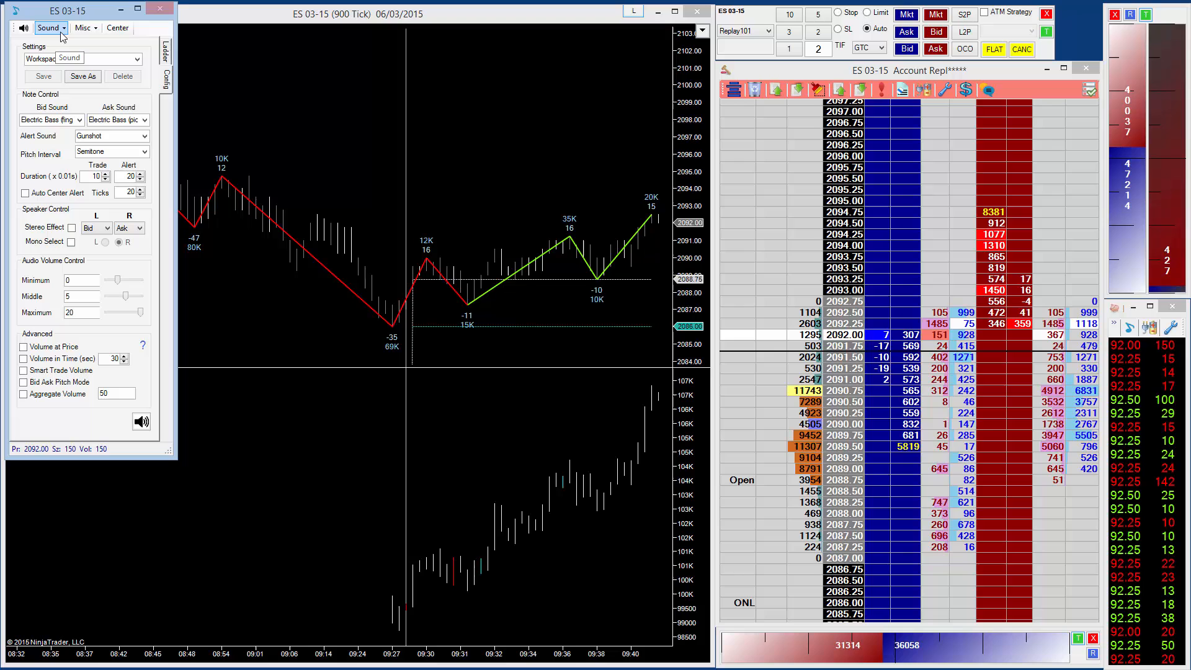
{"action": "left_click", "coordinate": [49, 28]}
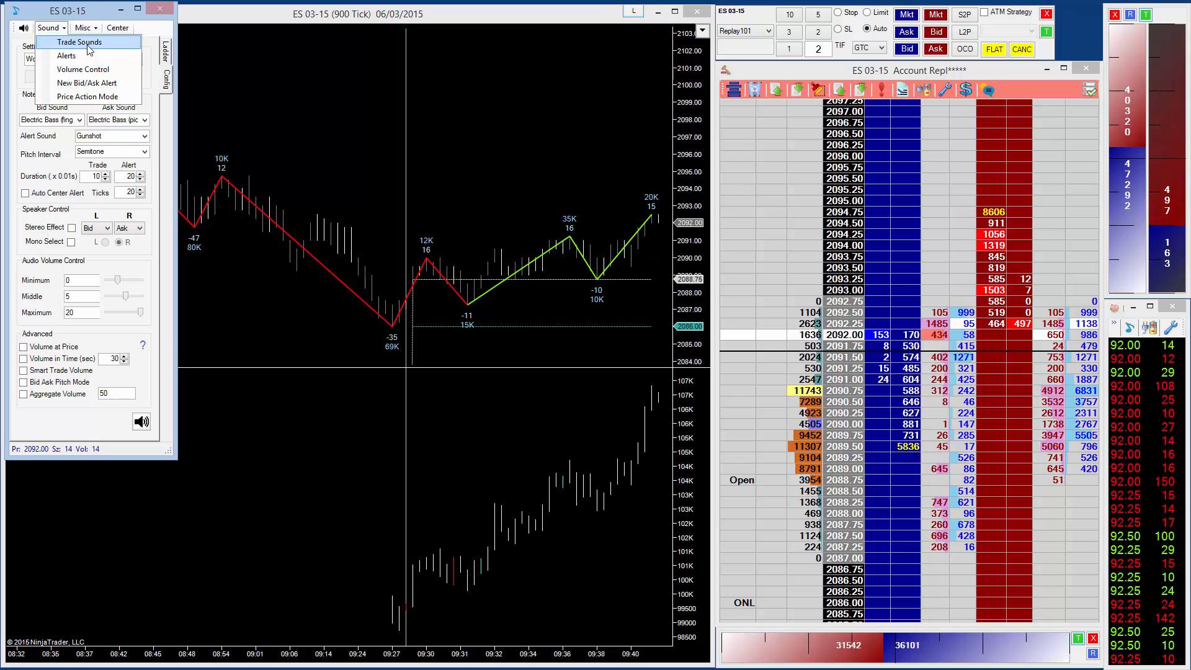
{"action": "left_click", "coordinate": [80, 42]}
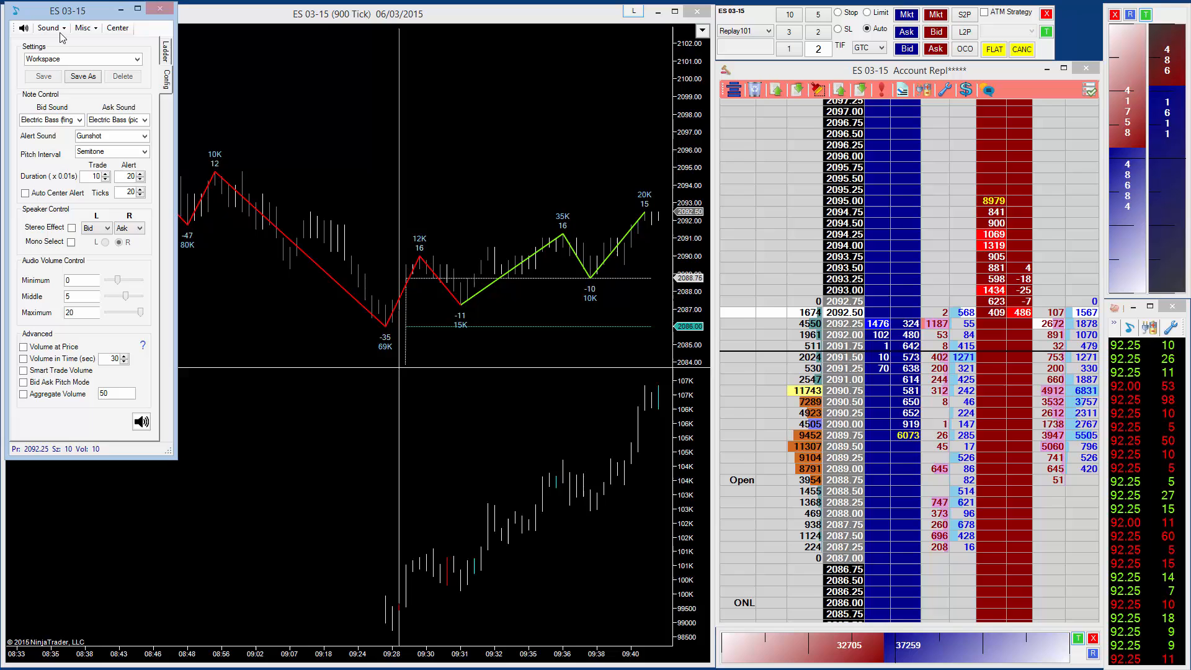
{"action": "left_click", "coordinate": [48, 28]}
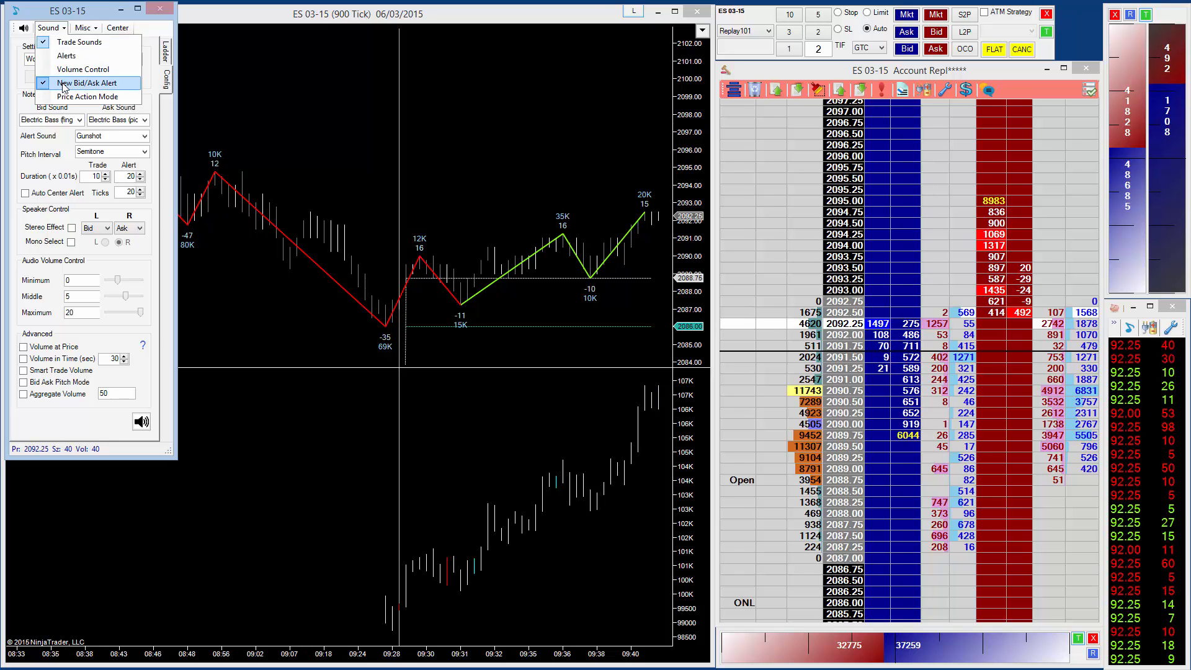